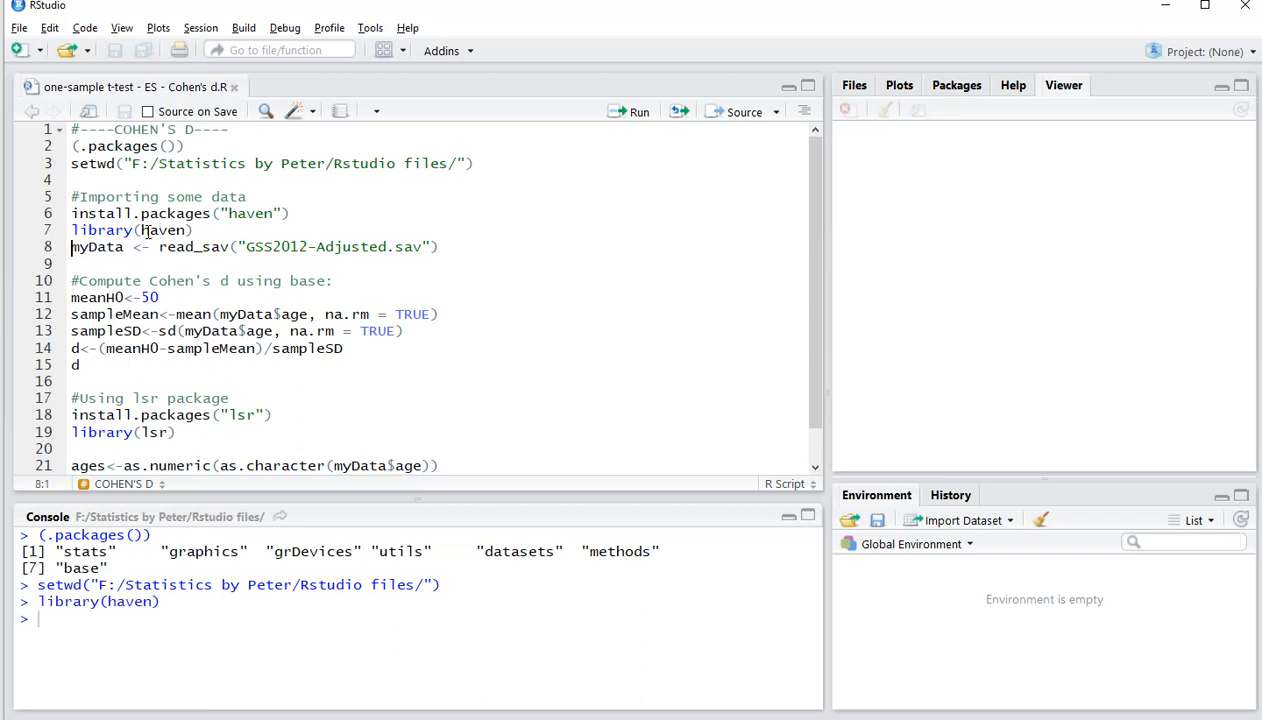
Import the GSS2012-Adjusted SPSS file into myData with haven's read_sav and view it
left_click(640, 112)
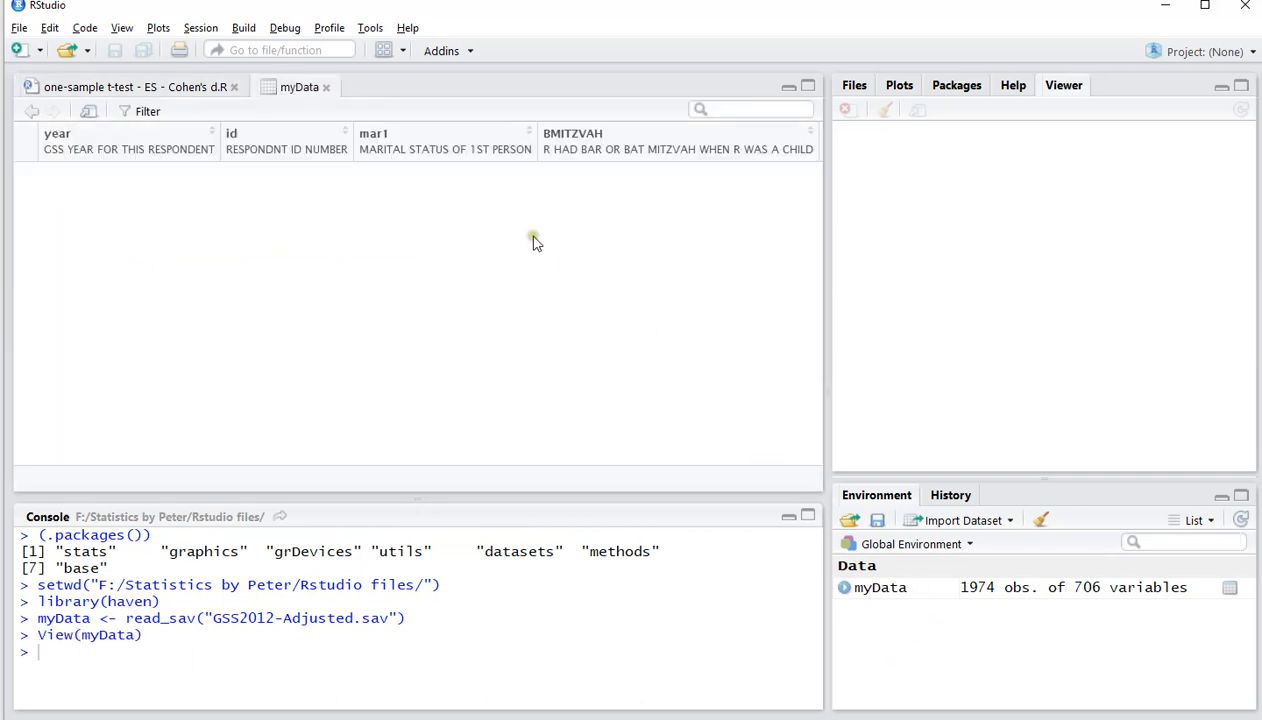
mouse_move(360, 268)
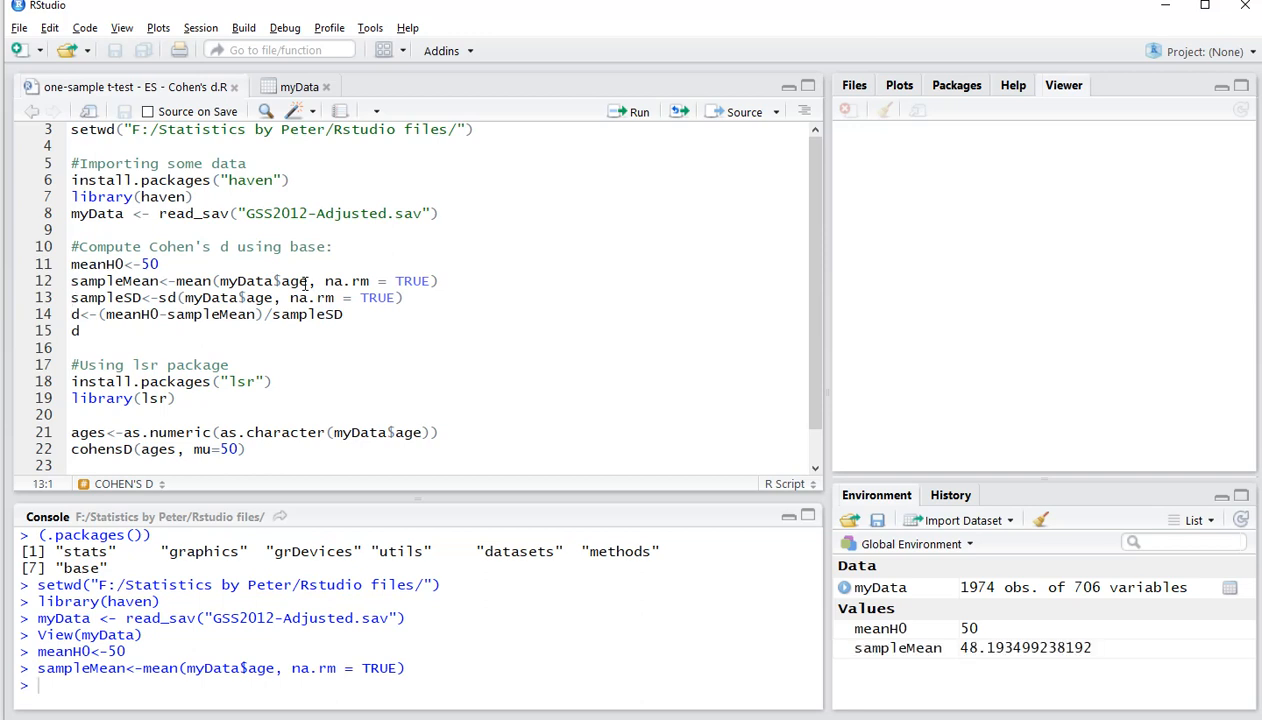
mouse_move(968, 658)
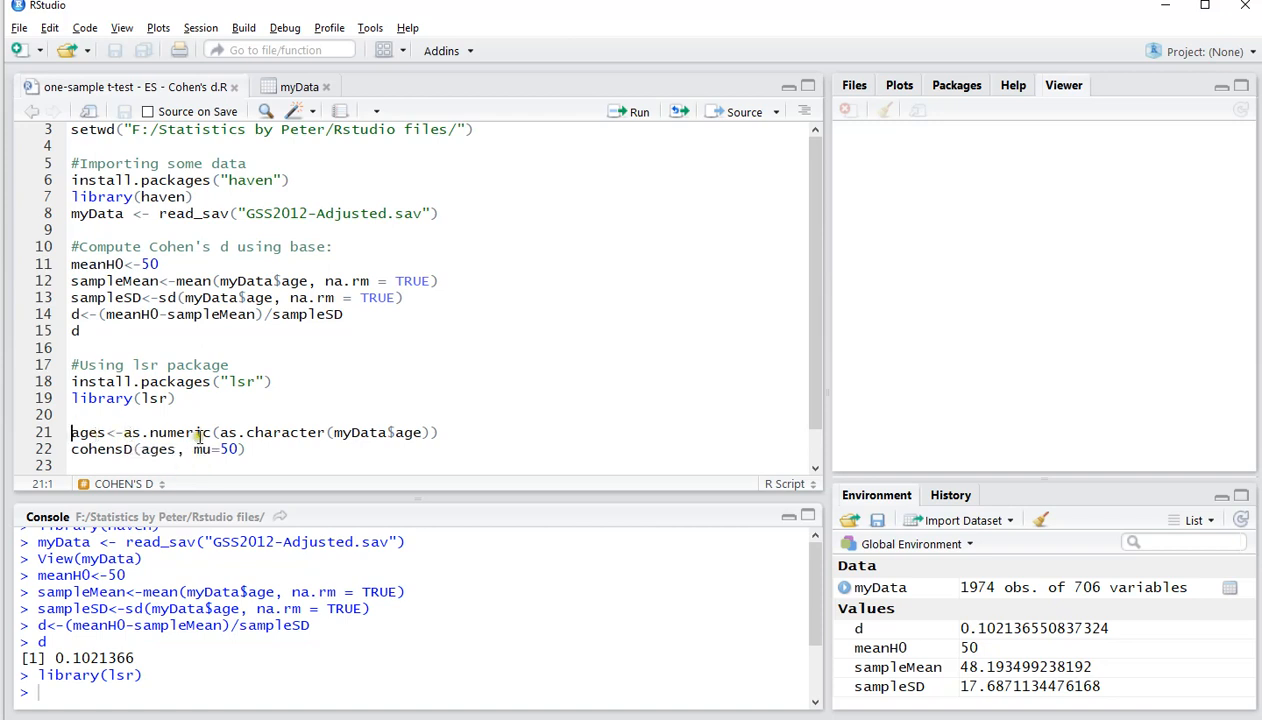
Run the base-formula d and lsr cohensD(ages, mu = 50) lines, both returning 0.1021366
left_click(370, 432)
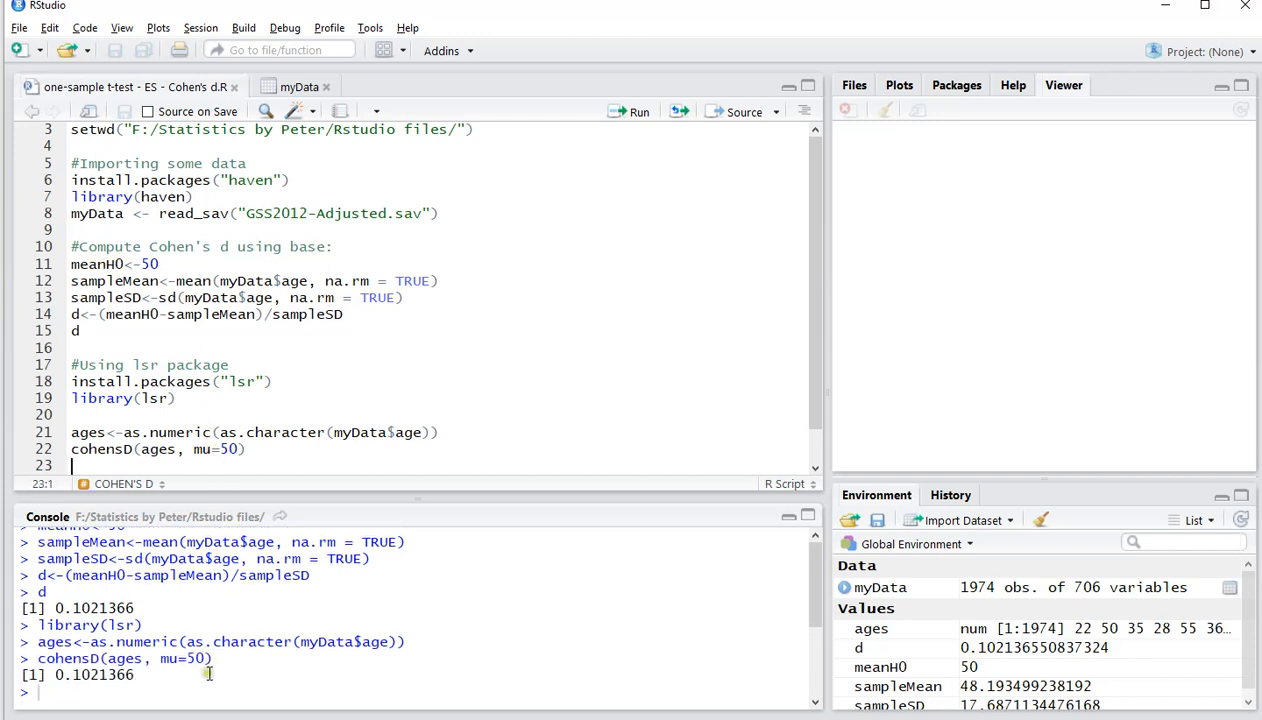
double_click(96, 674)
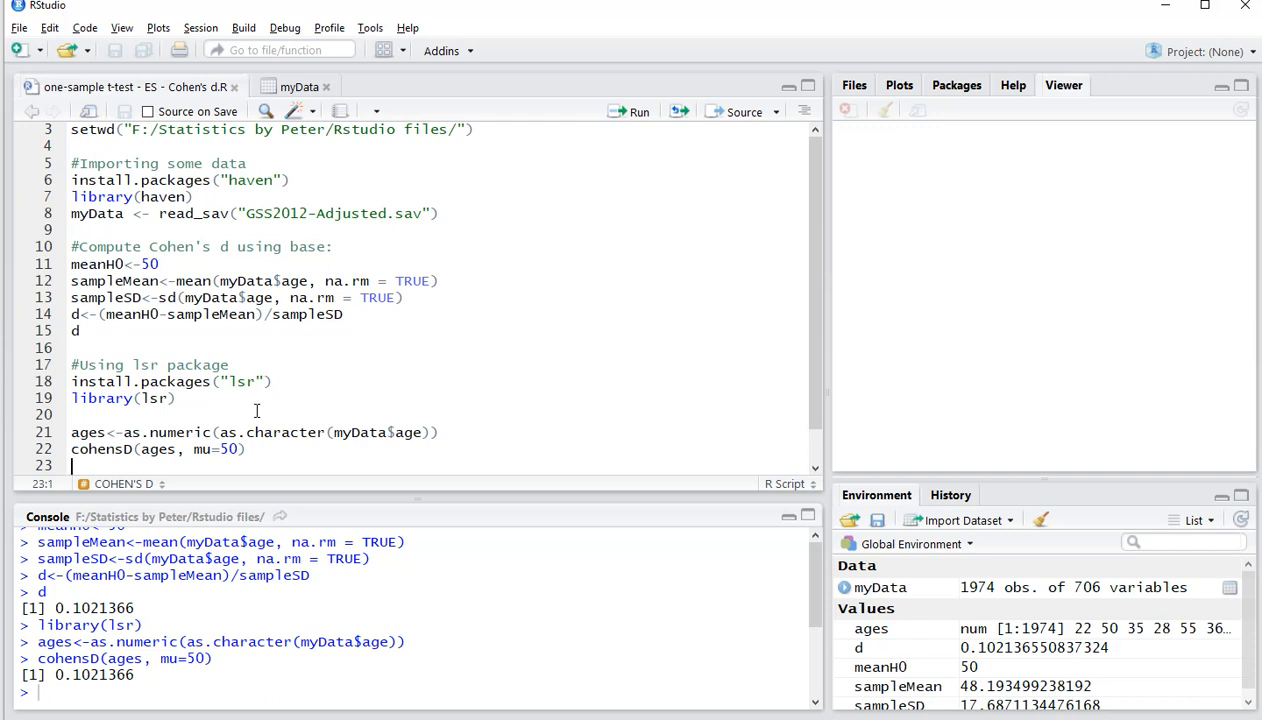
mouse_move(292, 370)
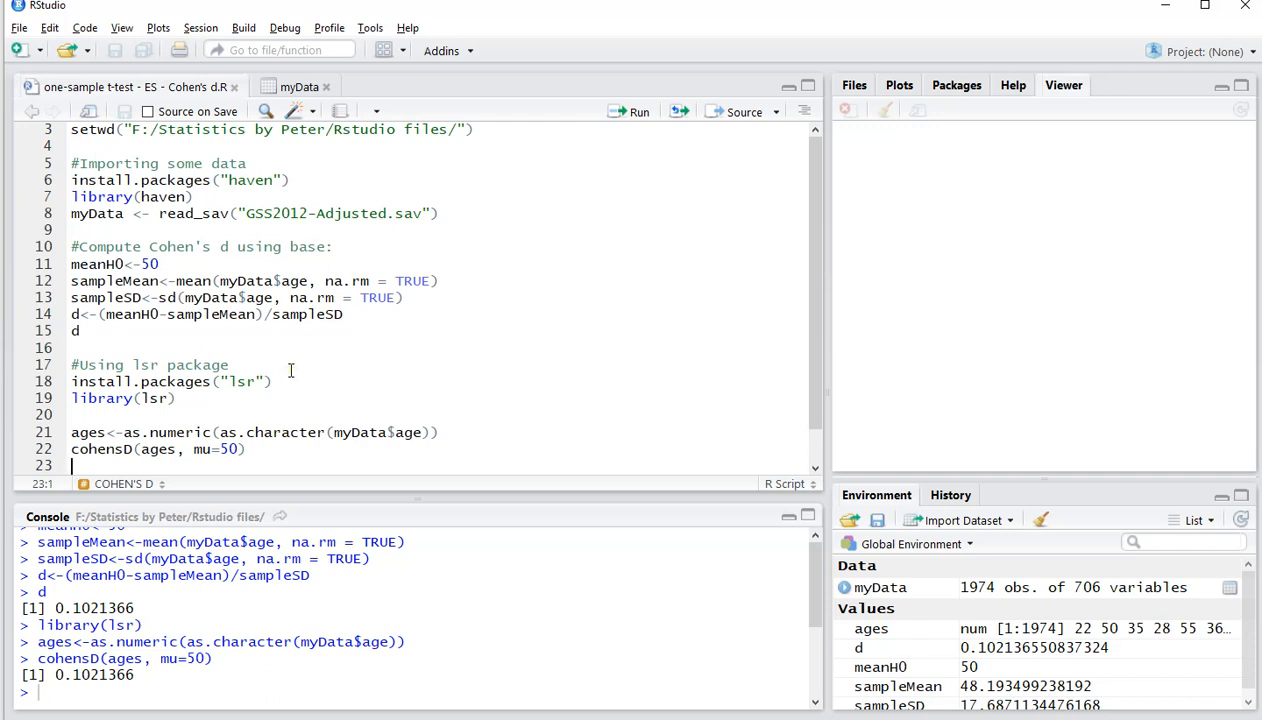